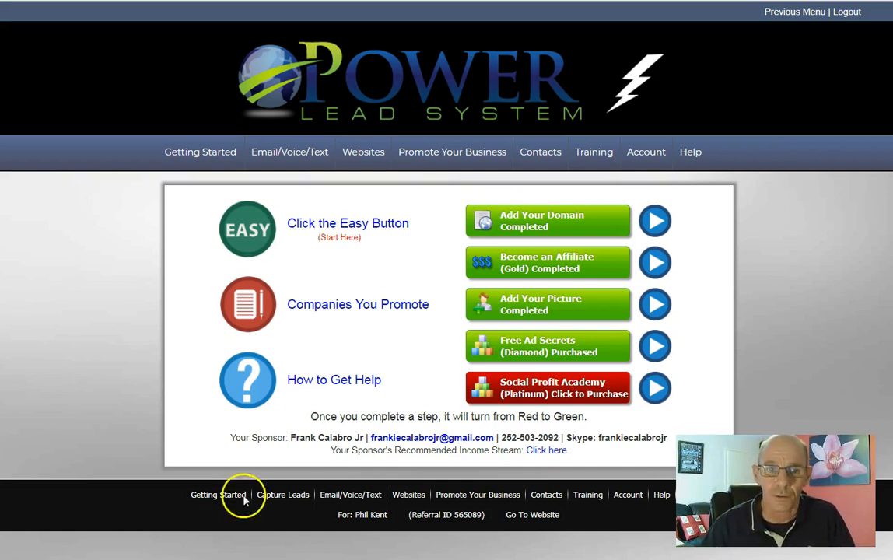
{"action": "mouse_move", "coordinate": [358, 304]}
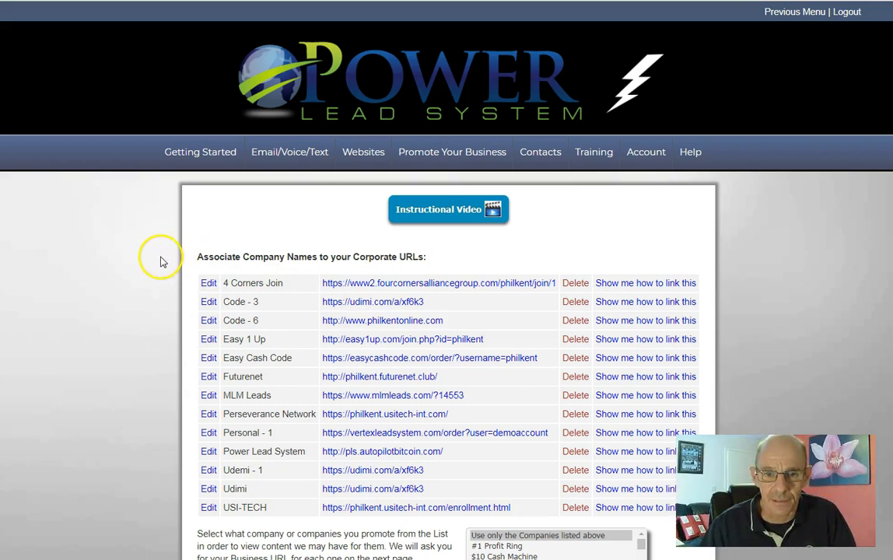
Step: Scroll down the Companies You Promote page to the company selection list
{"action": "scroll", "scroll_direction": "down", "scroll_amount": 3}
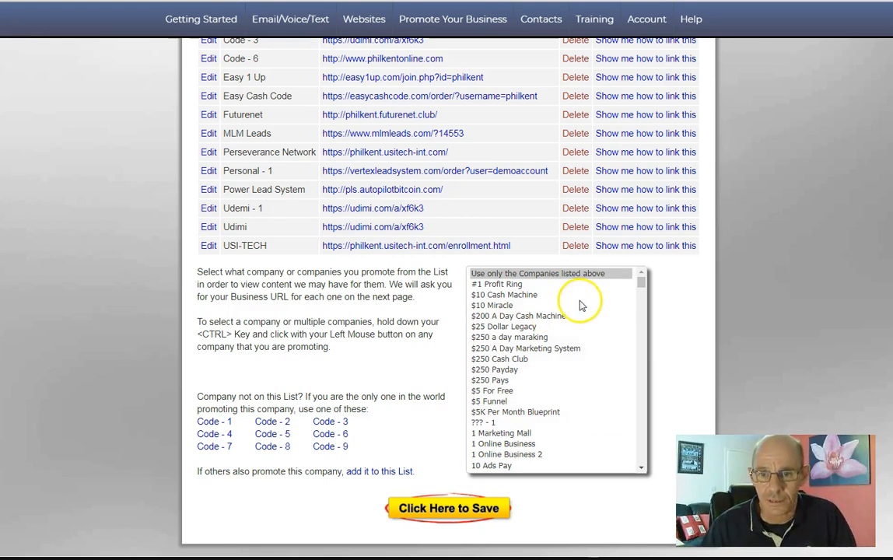
{"action": "scroll", "scroll_direction": "down", "scroll_amount": 3}
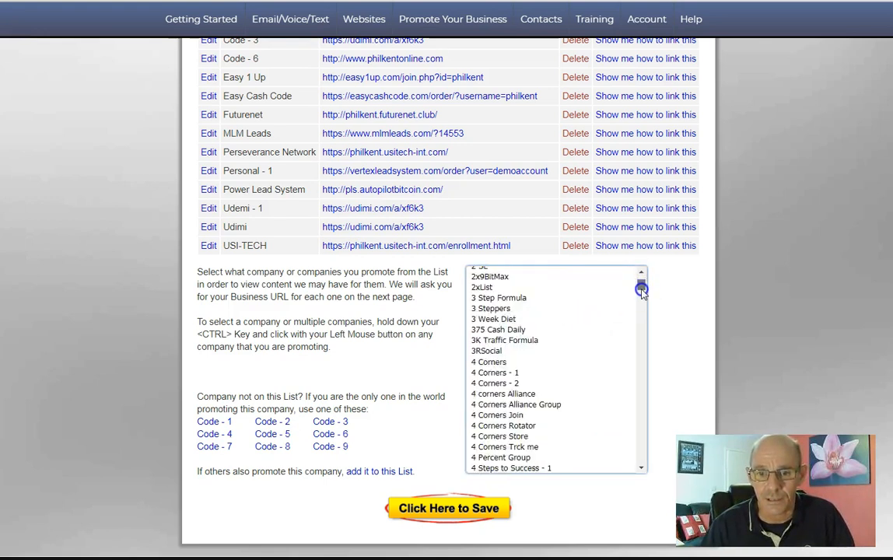
{"action": "scroll", "scroll_direction": "down", "scroll_amount": 3}
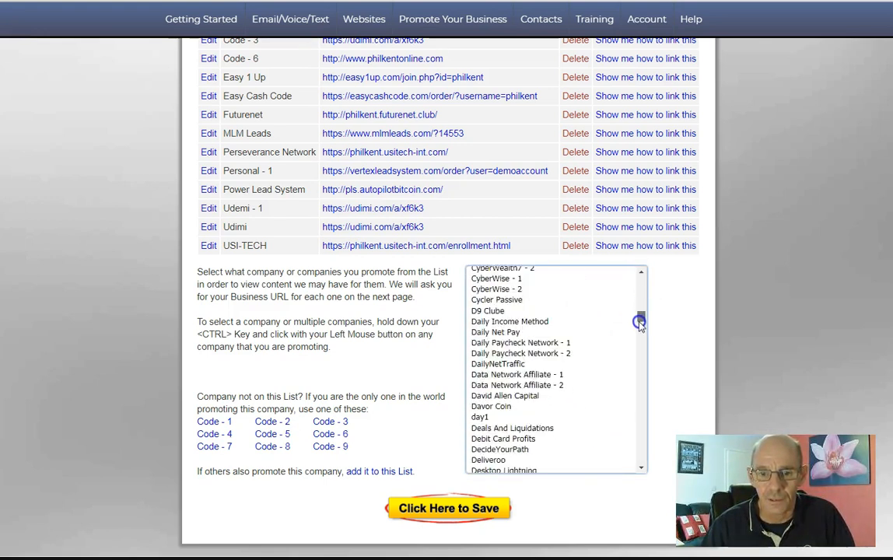
{"action": "scroll", "scroll_direction": "down", "scroll_amount": 3}
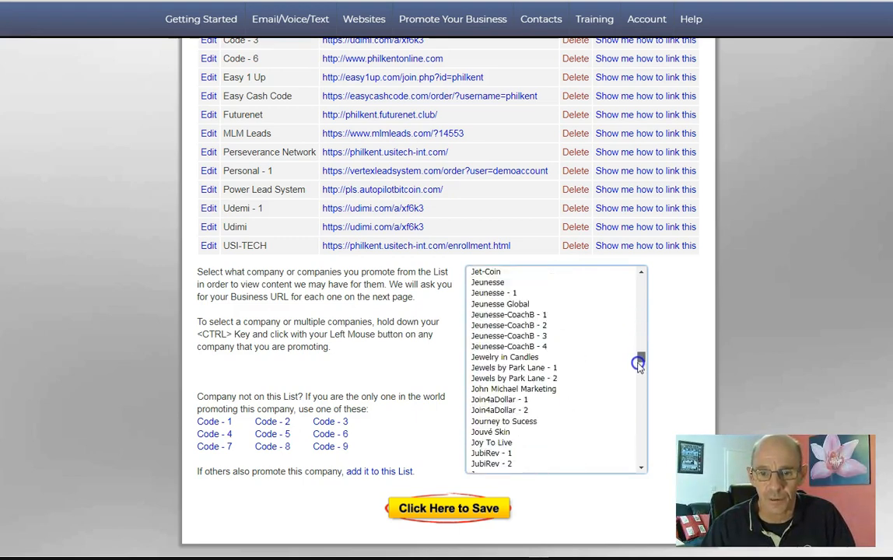
{"action": "scroll", "scroll_direction": "down", "scroll_amount": 3}
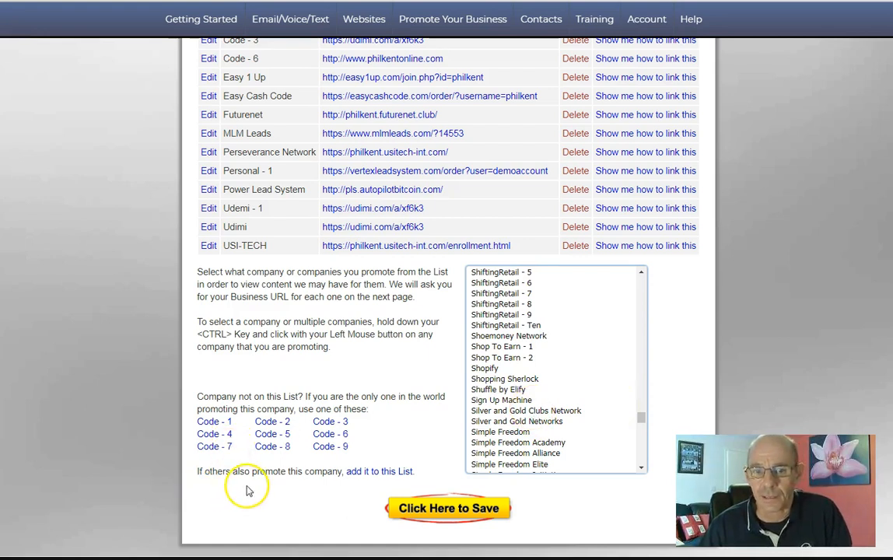
{"action": "mouse_move", "coordinate": [315, 395]}
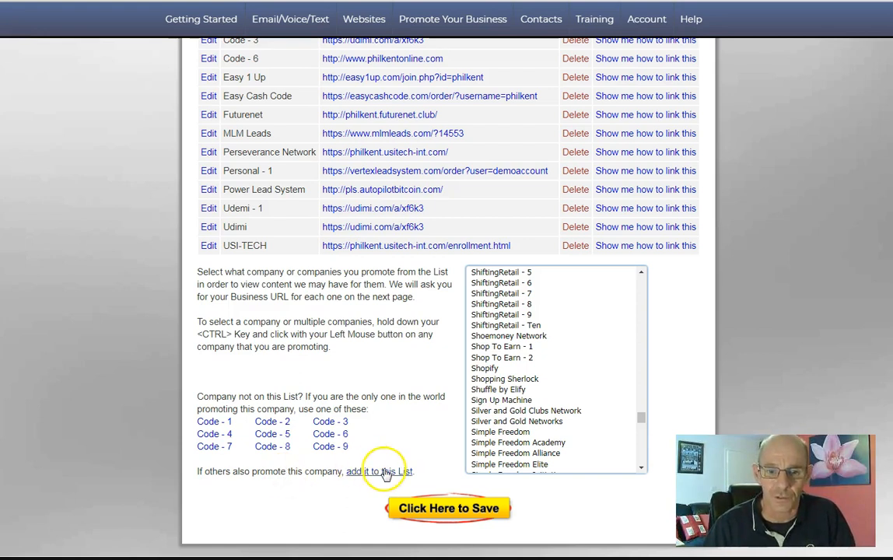
{"action": "mouse_move", "coordinate": [393, 456]}
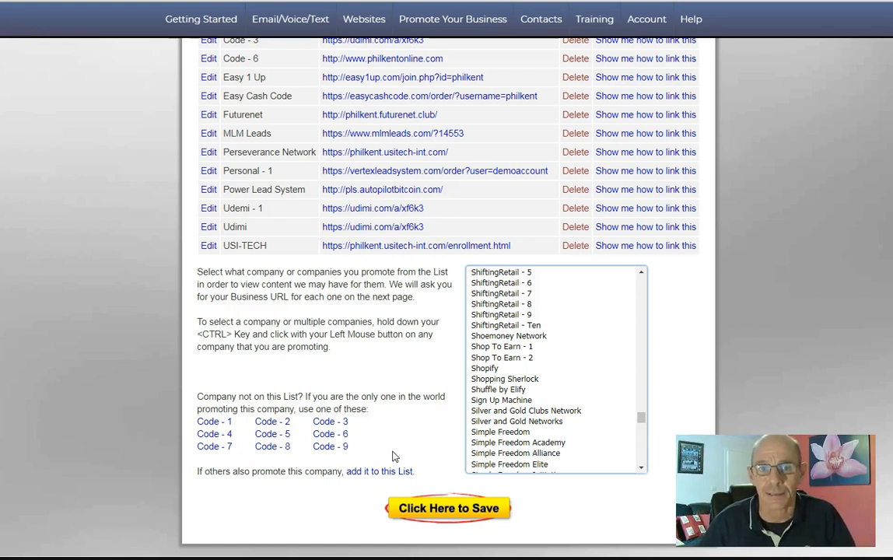
{"action": "mouse_move", "coordinate": [693, 423]}
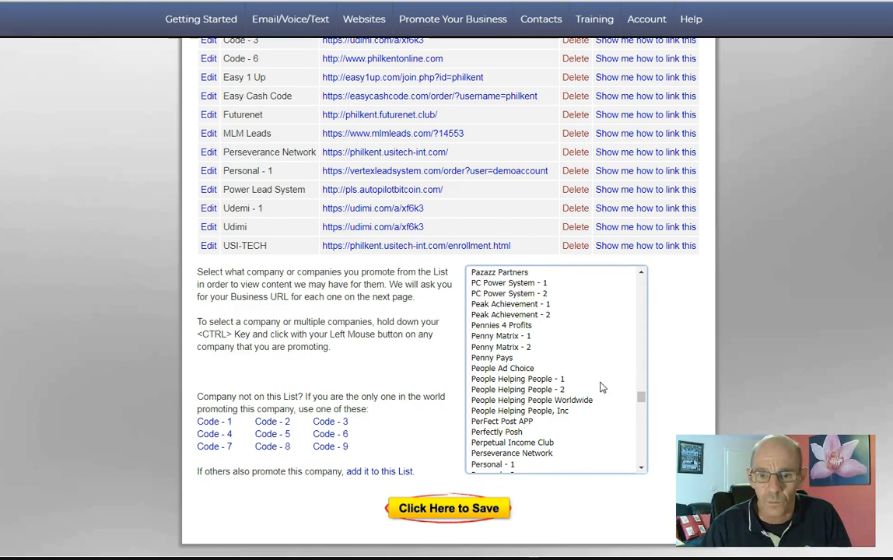
Step: Scroll the company list and select Perseverance Network as a promoted company
{"action": "scroll", "scroll_direction": "down", "scroll_amount": 3}
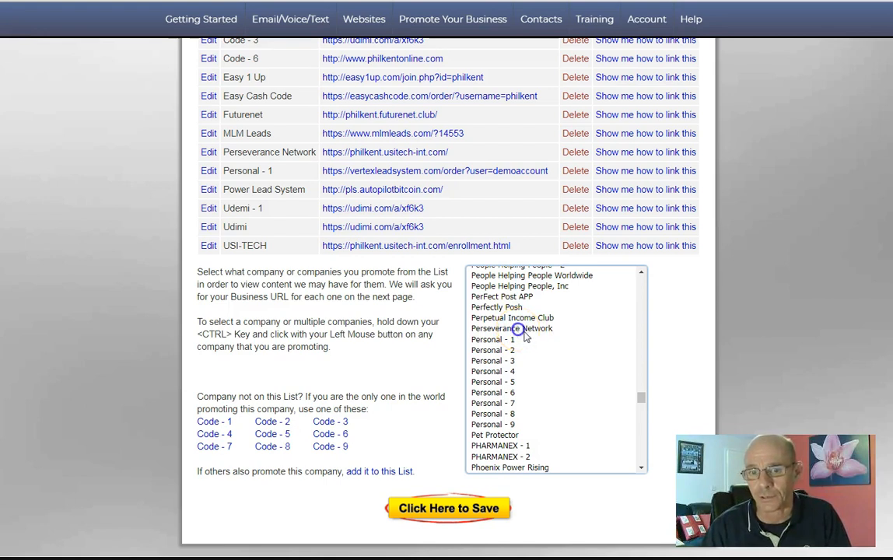
{"action": "left_click", "coordinate": [512, 327]}
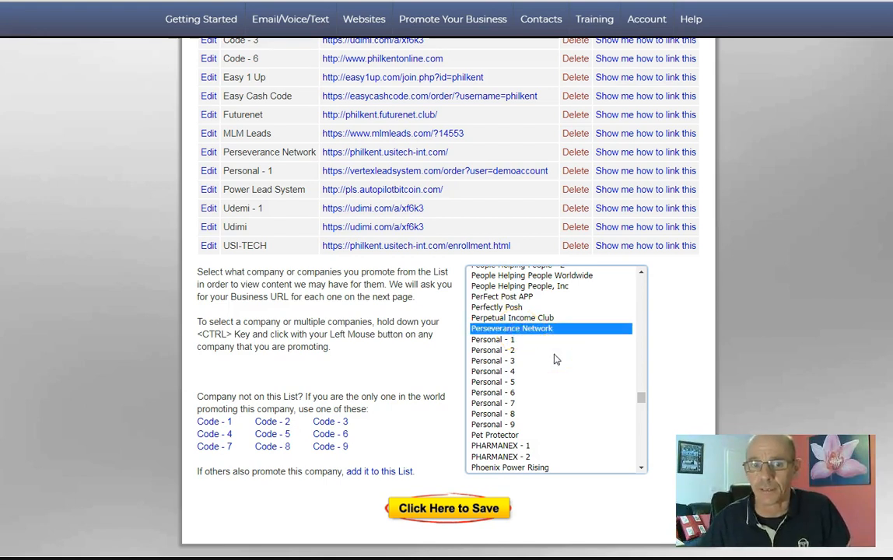
{"action": "scroll", "scroll_direction": "down", "scroll_amount": 3}
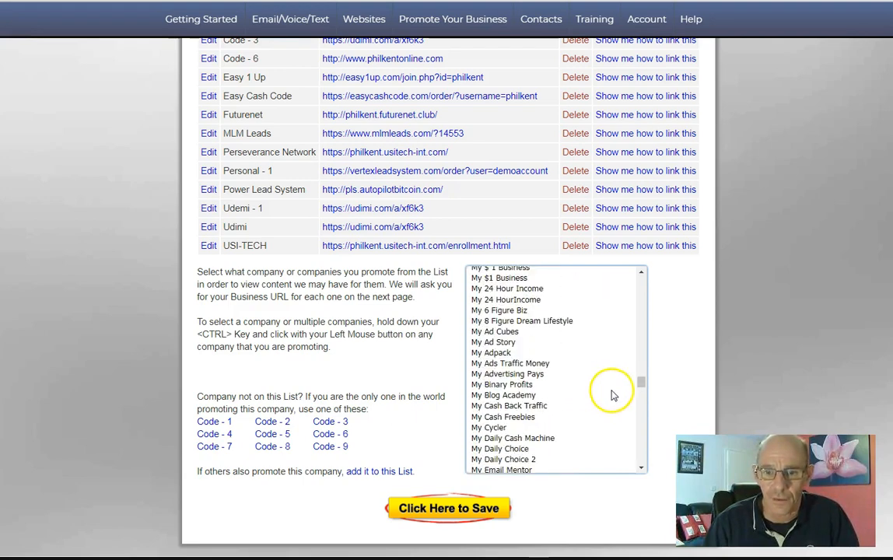
Step: Select Traffic Ad Bar as a promoted company, save it, and go to its dashboard
{"action": "scroll", "scroll_direction": "down", "scroll_amount": 3}
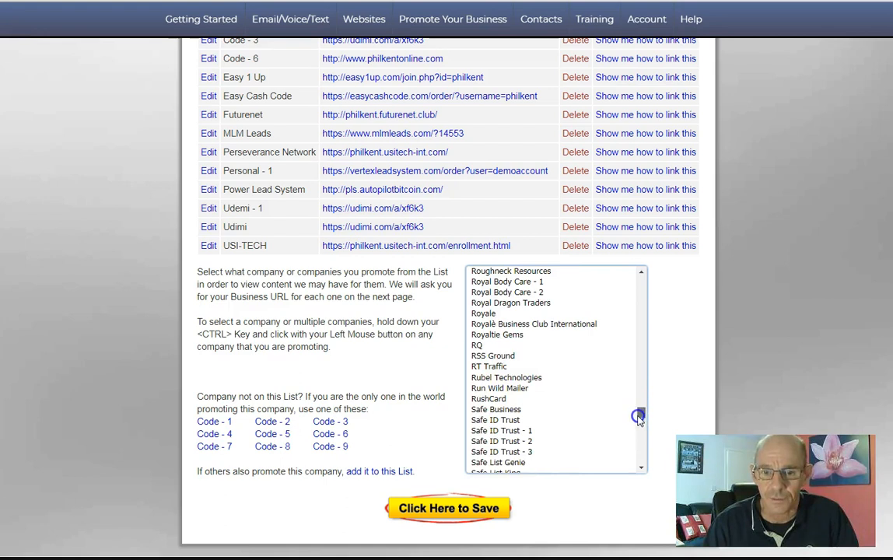
{"action": "scroll", "scroll_direction": "down", "scroll_amount": 3}
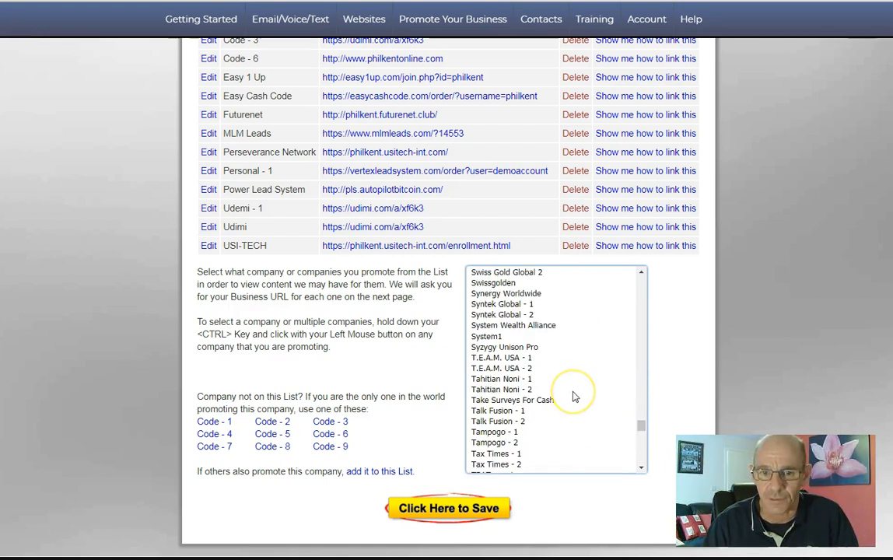
{"action": "scroll", "scroll_direction": "down", "scroll_amount": 3}
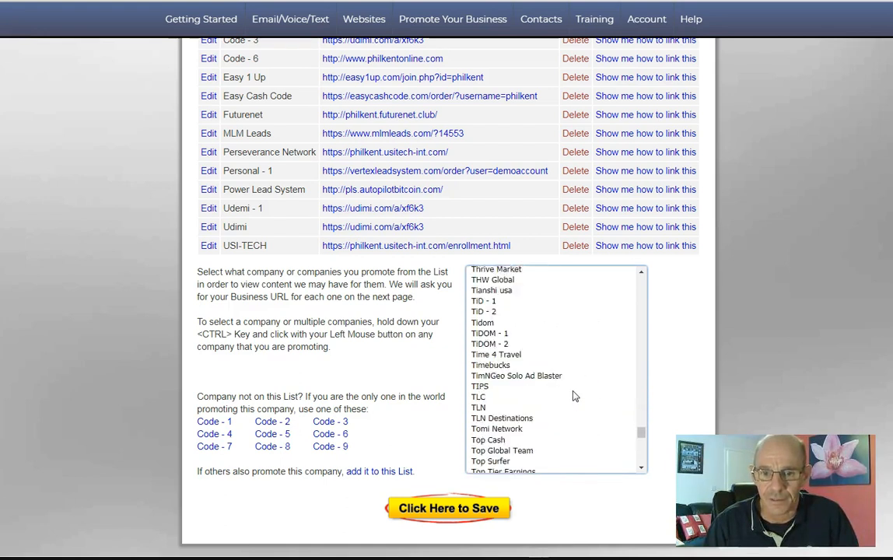
{"action": "scroll", "scroll_direction": "down", "scroll_amount": 3}
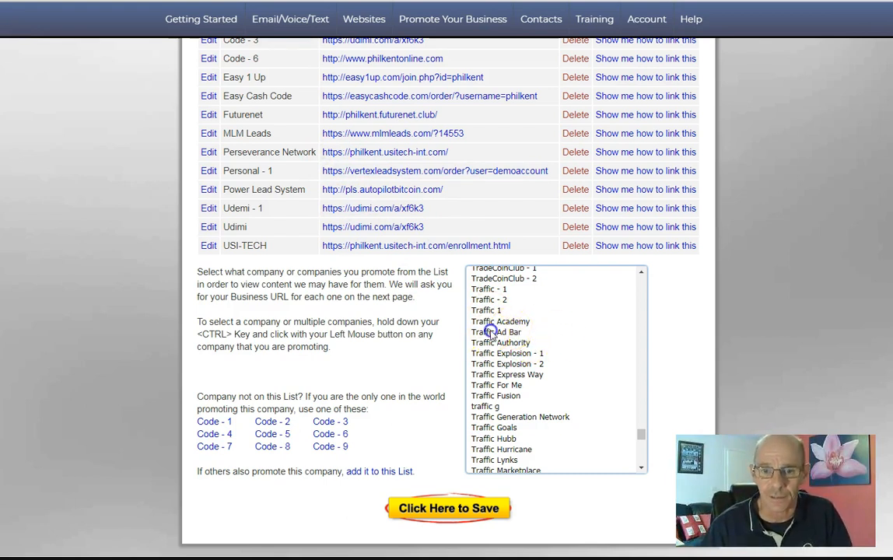
{"action": "left_click", "coordinate": [495, 332]}
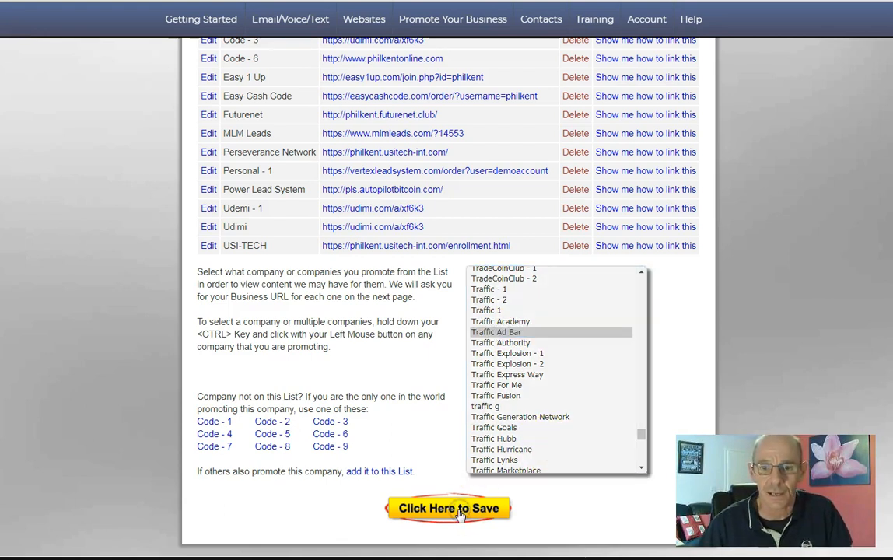
{"action": "left_click", "coordinate": [448, 508]}
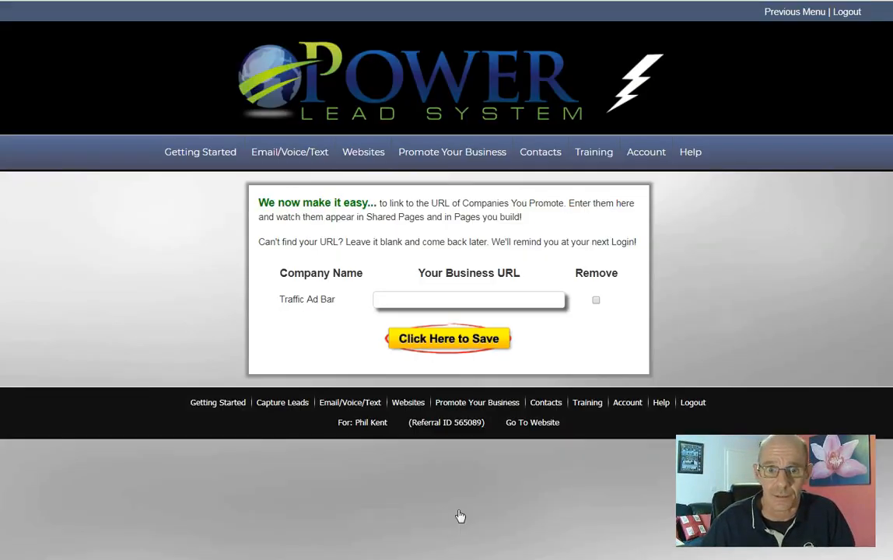
{"action": "left_click", "coordinate": [469, 300]}
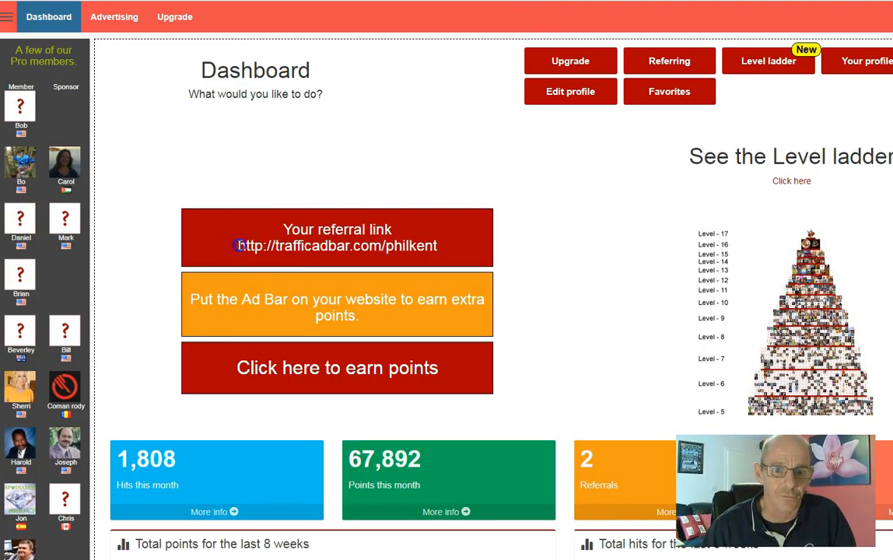
Step: Select and copy the Traffic Ad Bar referral link from the dashboard
{"action": "double_click", "coordinate": [337, 246]}
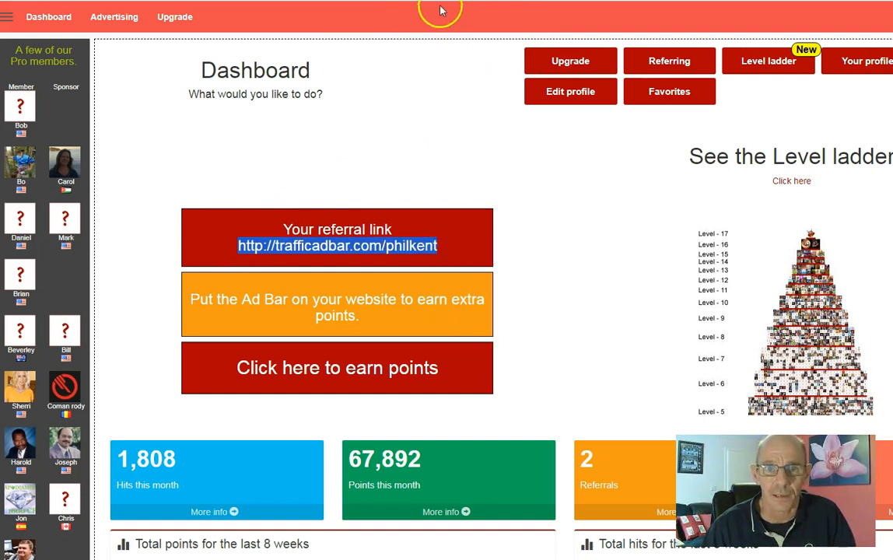
{"action": "right_click", "coordinate": [420, 298]}
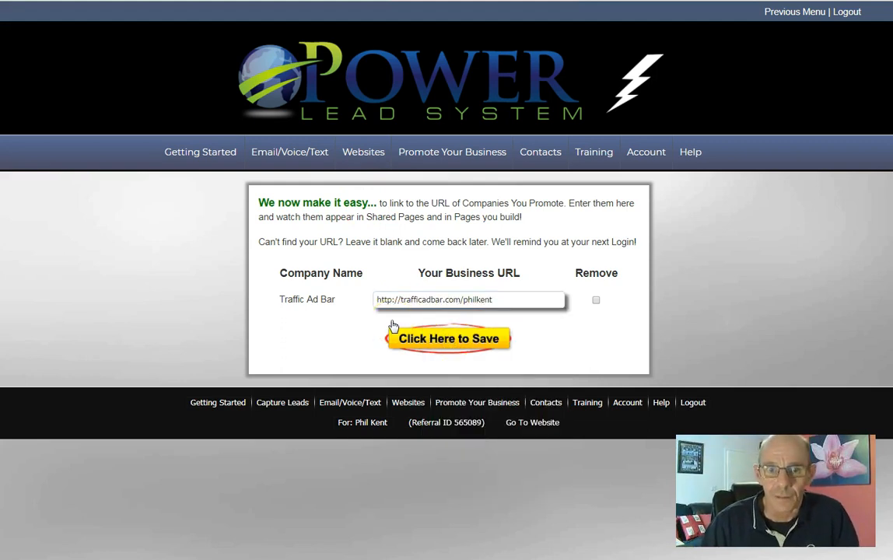
Step: Save the pasted referral link as Traffic Ad Bar's business URL
{"action": "left_click", "coordinate": [448, 338]}
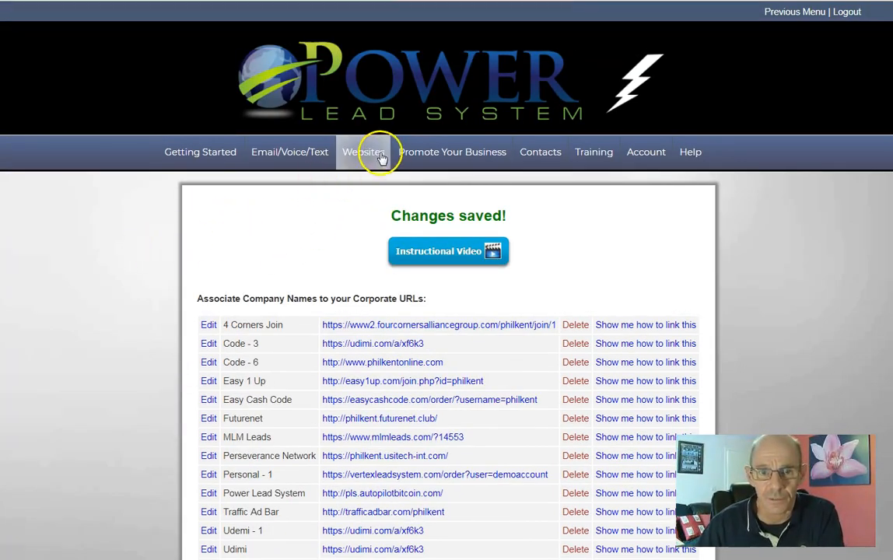
Step: Go to Websites > My Webpages and scroll through the saved pages
{"action": "left_click", "coordinate": [363, 152]}
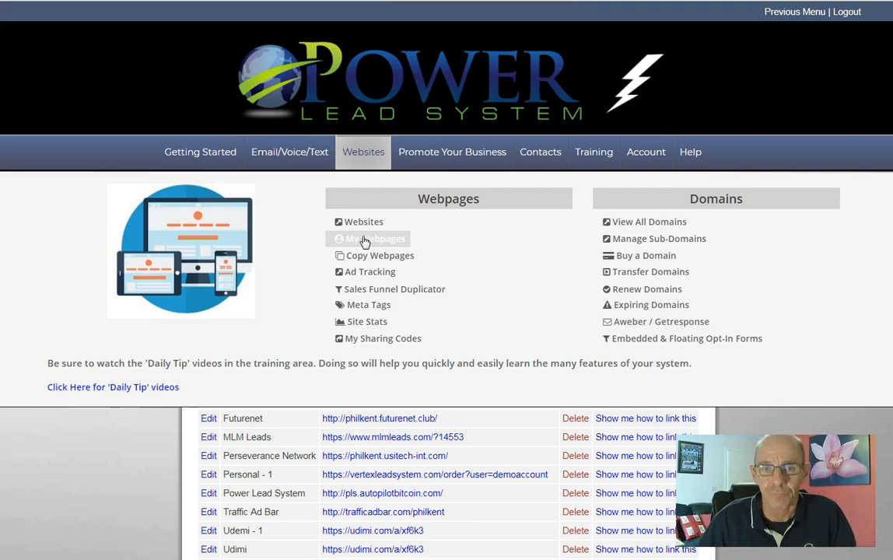
{"action": "left_click", "coordinate": [375, 239]}
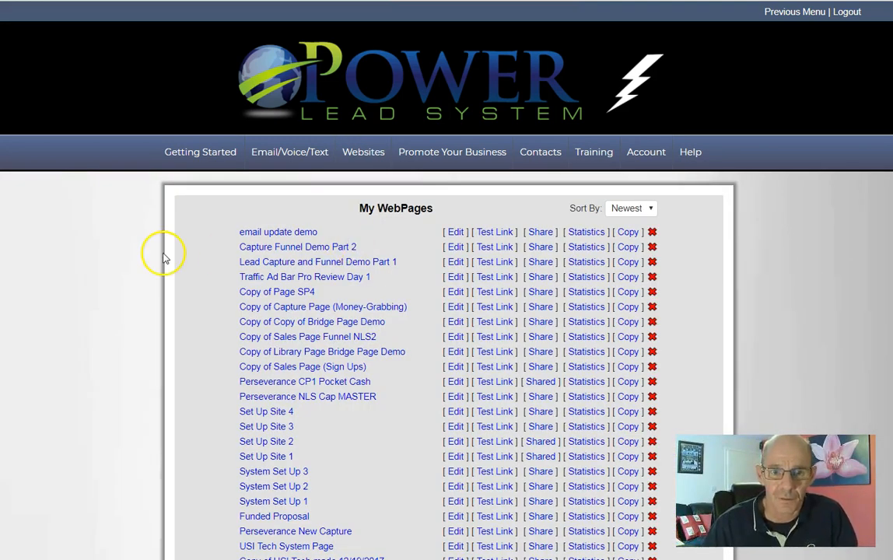
{"action": "scroll", "scroll_direction": "down", "scroll_amount": 3}
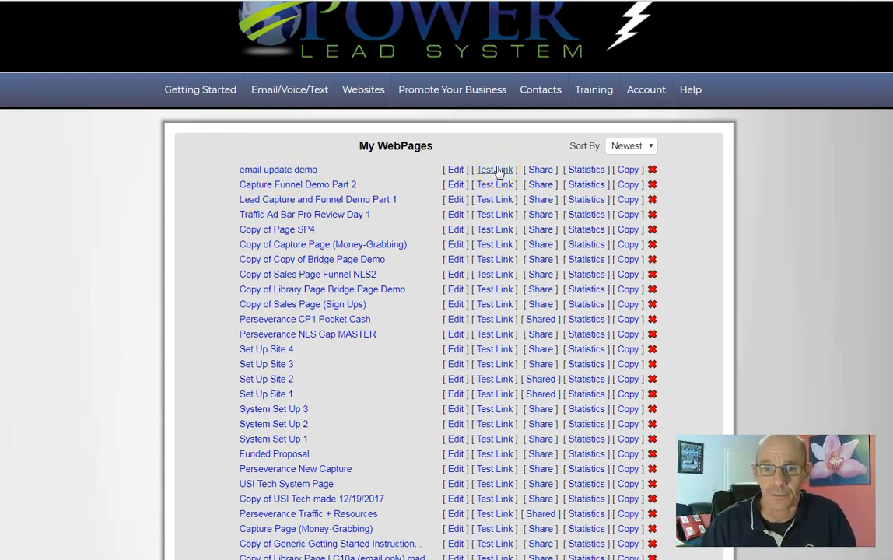
Step: Preview the Email Update Demo page live, playing then pausing its video
{"action": "left_click", "coordinate": [494, 169]}
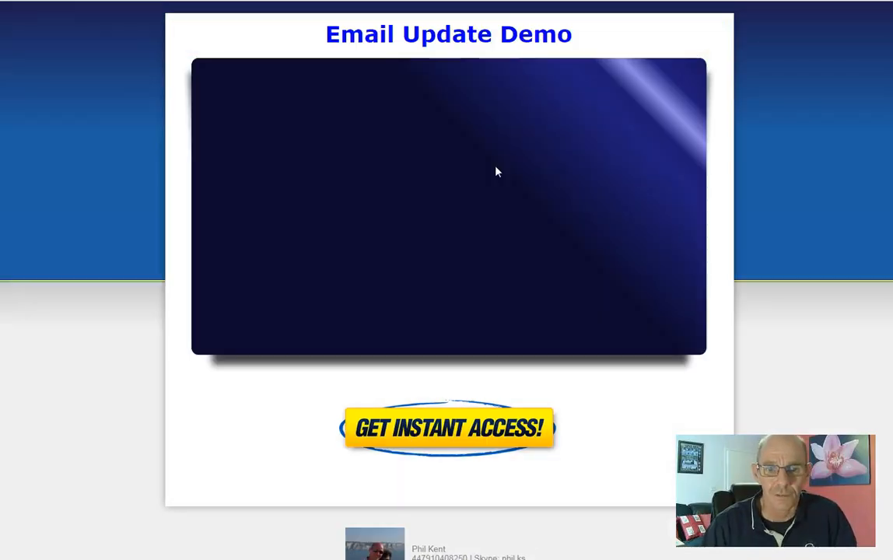
{"action": "left_click", "coordinate": [449, 205]}
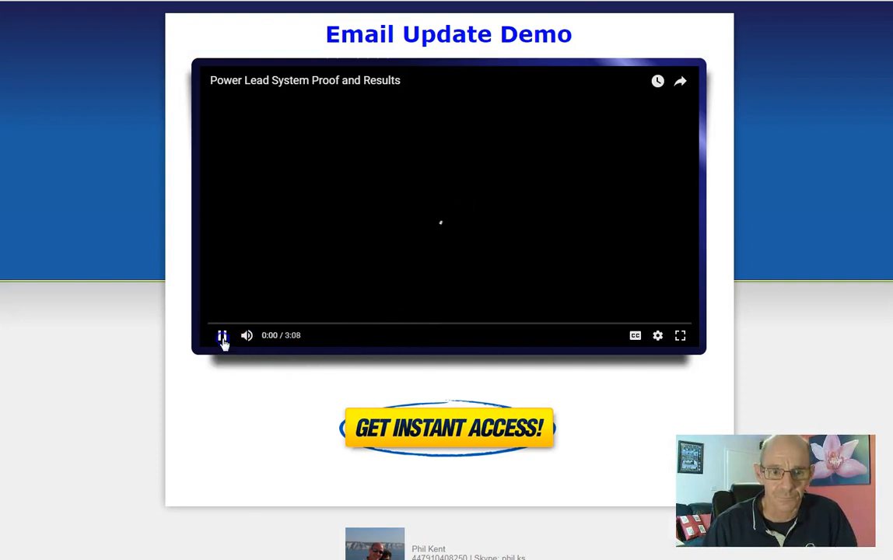
{"action": "left_click", "coordinate": [221, 336]}
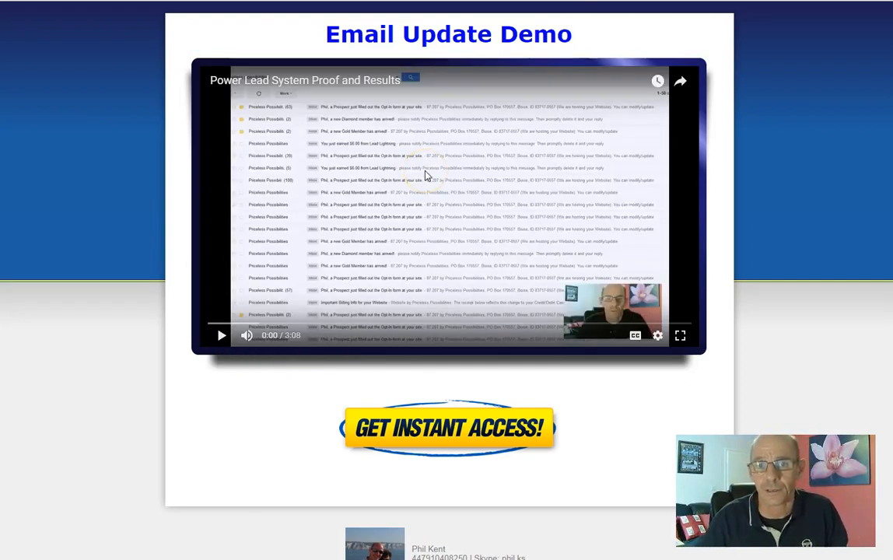
{"action": "mouse_move", "coordinate": [420, 360]}
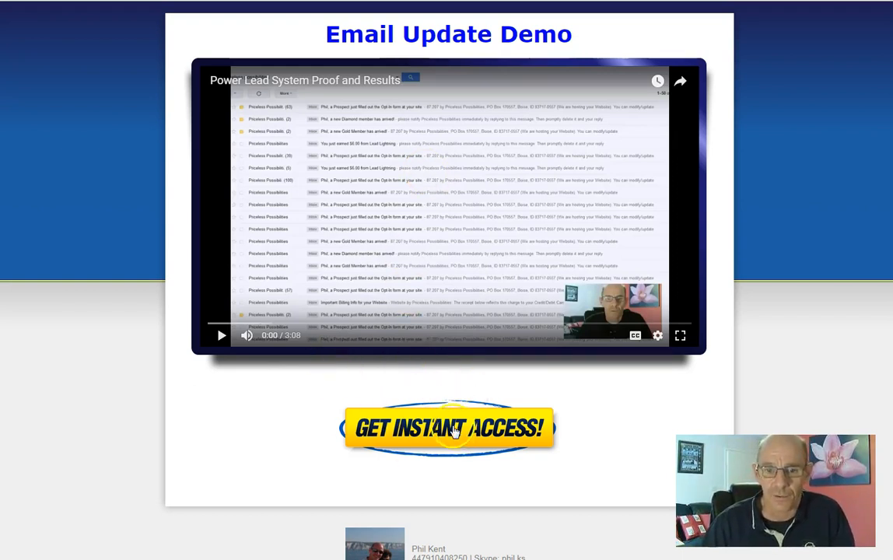
{"action": "mouse_move", "coordinate": [408, 430]}
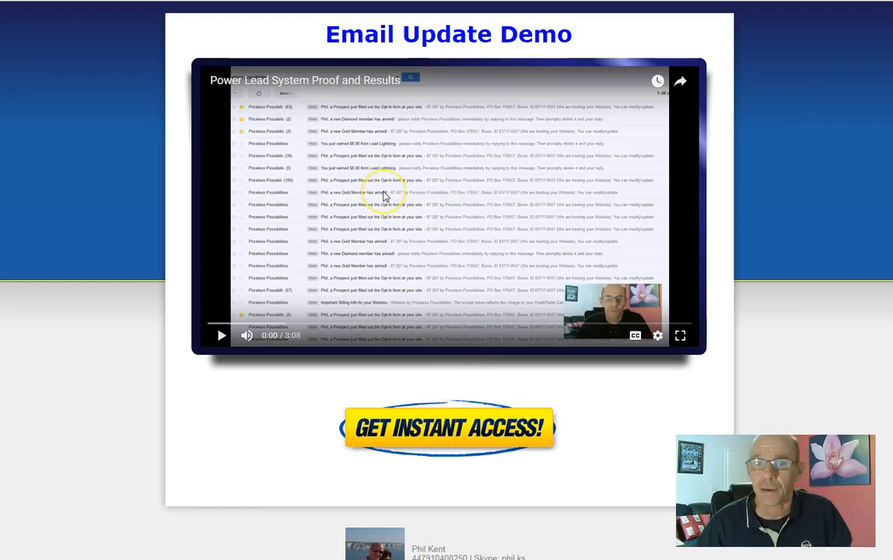
{"action": "mouse_move", "coordinate": [330, 398]}
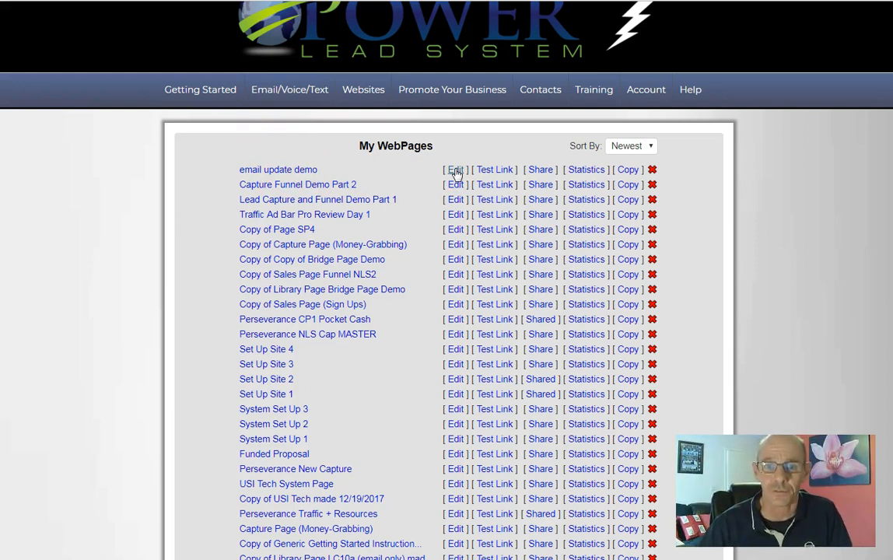
Step: Edit the Email Update Demo text and generate the Traffic Ad Bar URL-only link code
{"action": "left_click", "coordinate": [456, 169]}
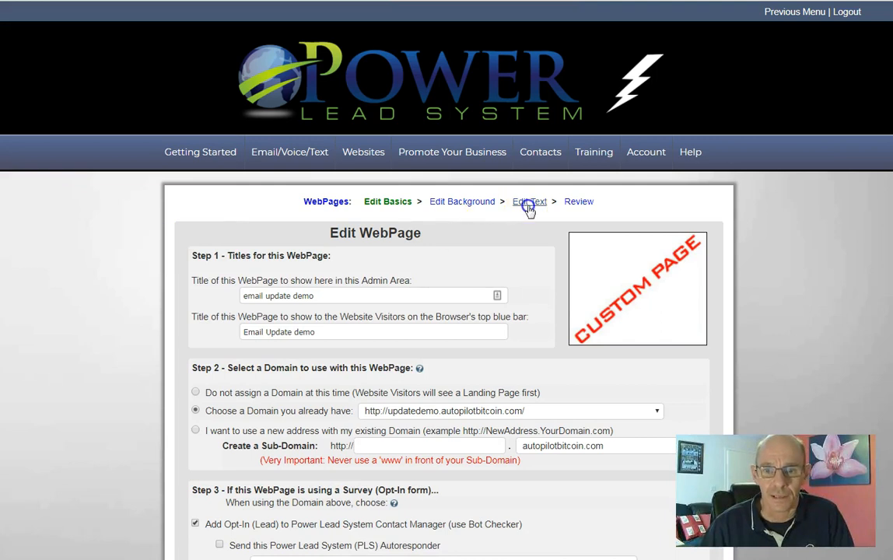
{"action": "left_click", "coordinate": [529, 201]}
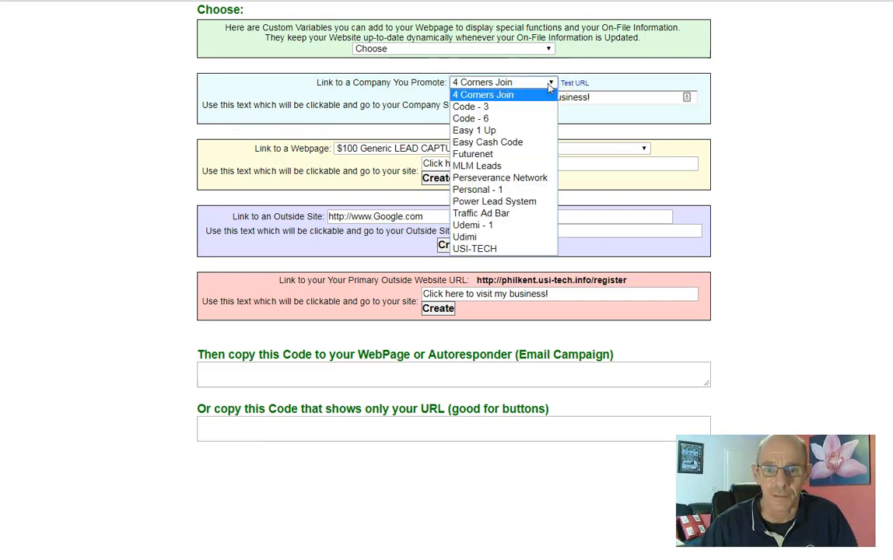
{"action": "left_click", "coordinate": [481, 213]}
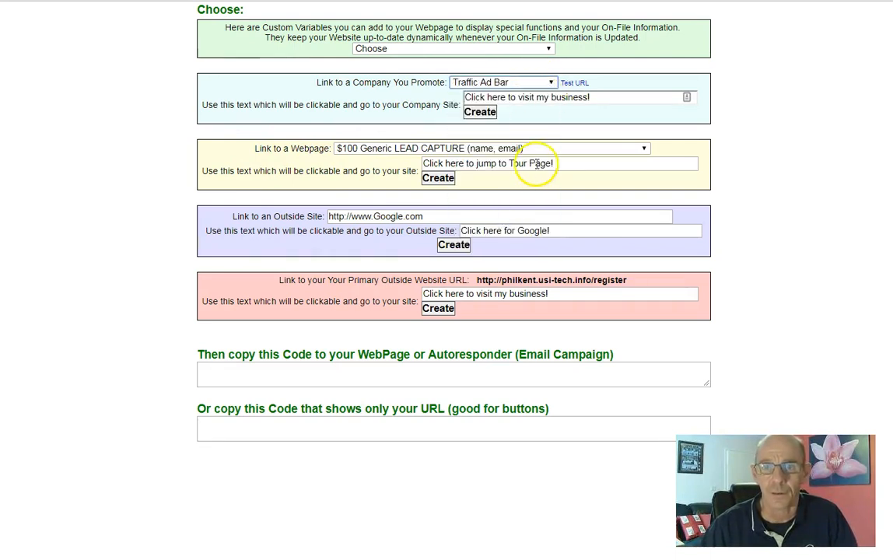
{"action": "left_click", "coordinate": [480, 112]}
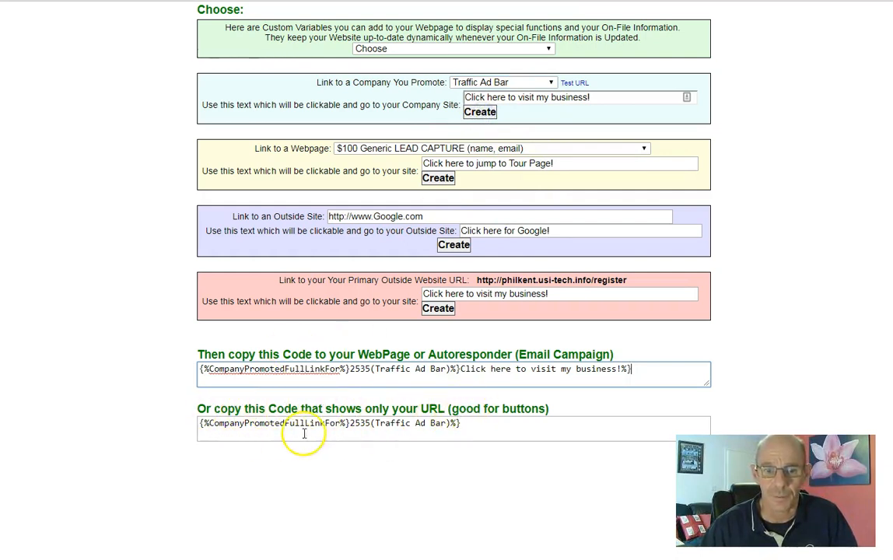
{"action": "triple_click", "coordinate": [327, 423]}
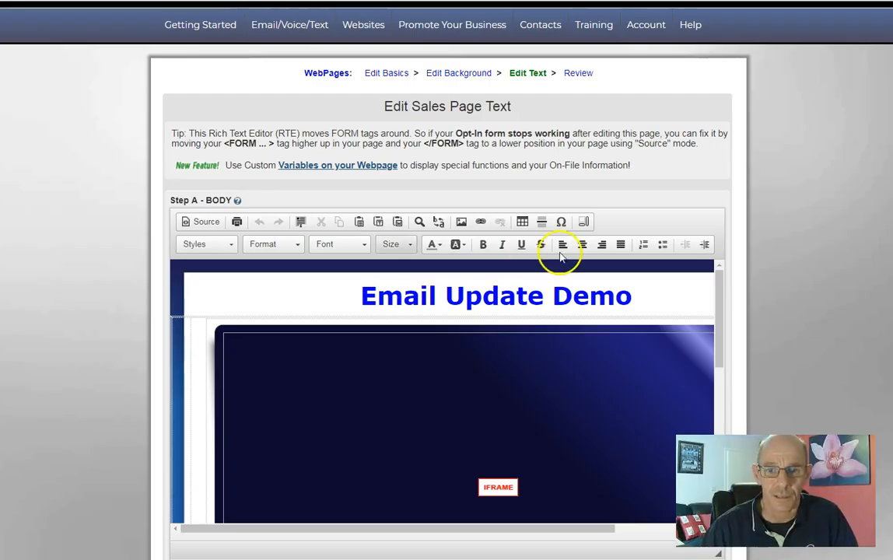
Step: Link the Get Instant Access button to the pasted company code with protocol <other>, then save
{"action": "scroll", "scroll_direction": "down", "scroll_amount": 3}
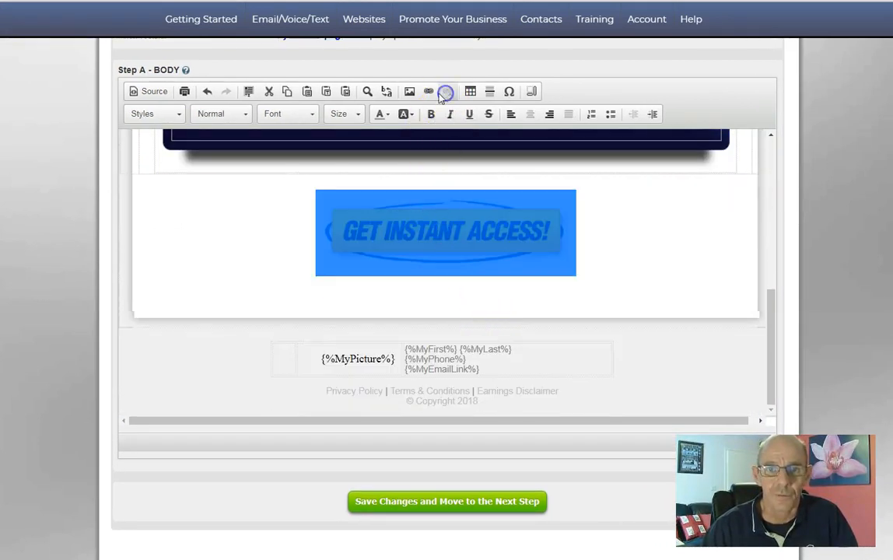
{"action": "left_click", "coordinate": [428, 91]}
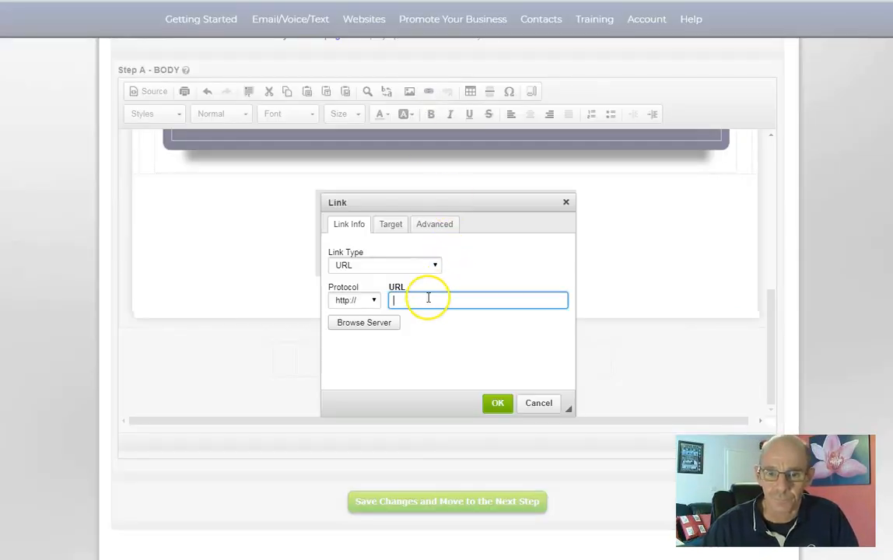
{"action": "right_click", "coordinate": [428, 300]}
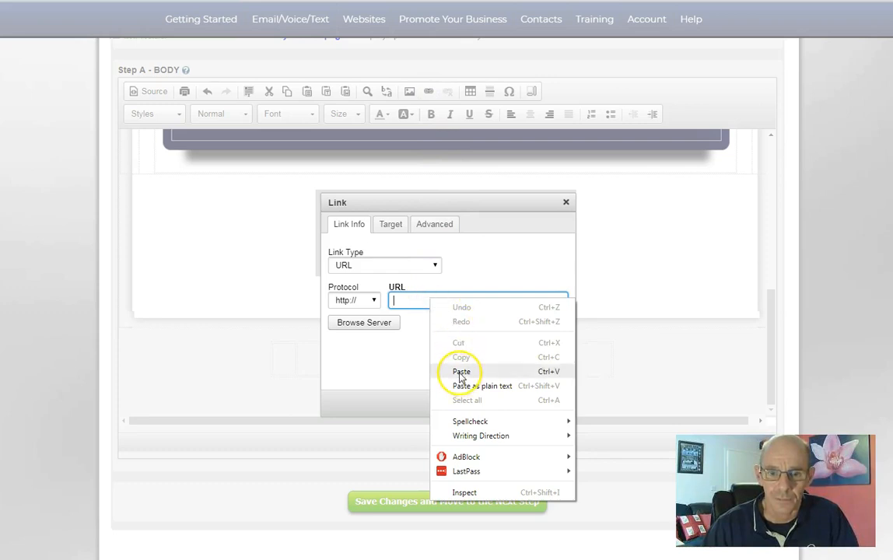
{"action": "left_click", "coordinate": [461, 371]}
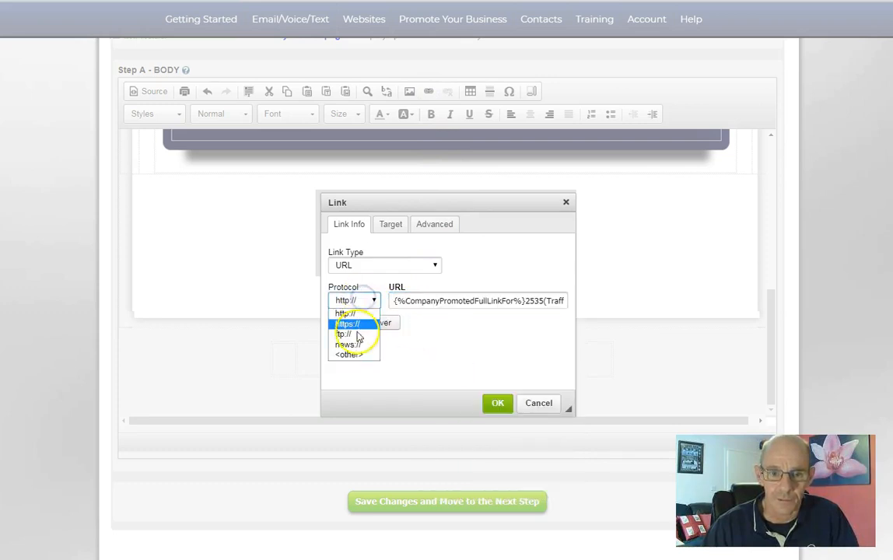
{"action": "left_click", "coordinate": [348, 355]}
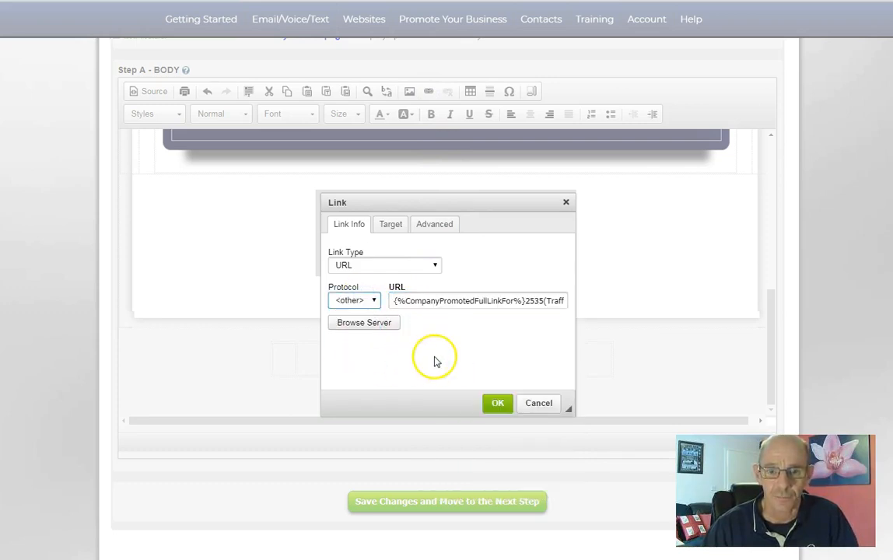
{"action": "left_click", "coordinate": [391, 224]}
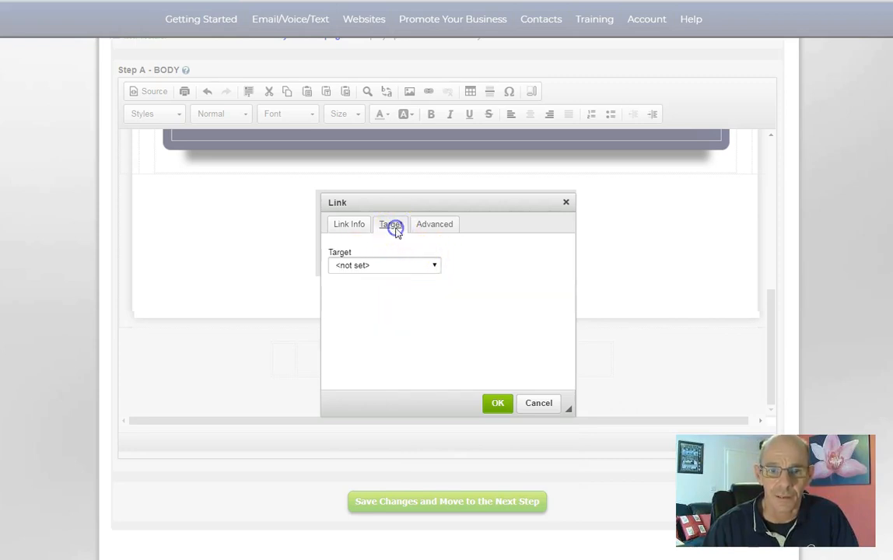
{"action": "left_click", "coordinate": [383, 265]}
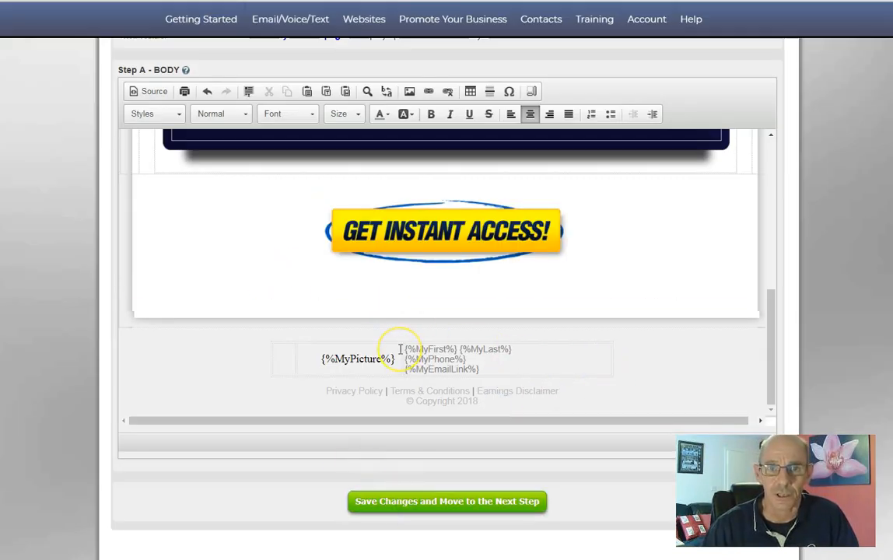
{"action": "left_click", "coordinate": [447, 501]}
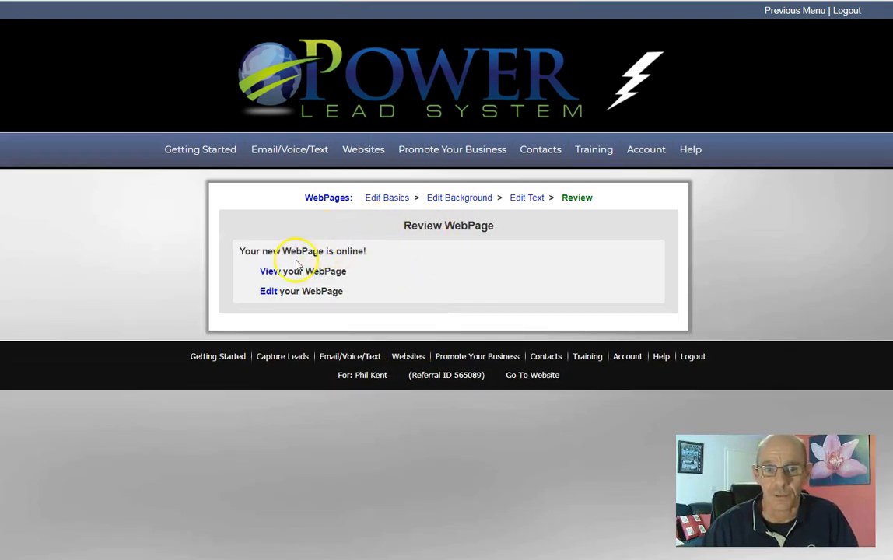
{"action": "left_click", "coordinate": [268, 271]}
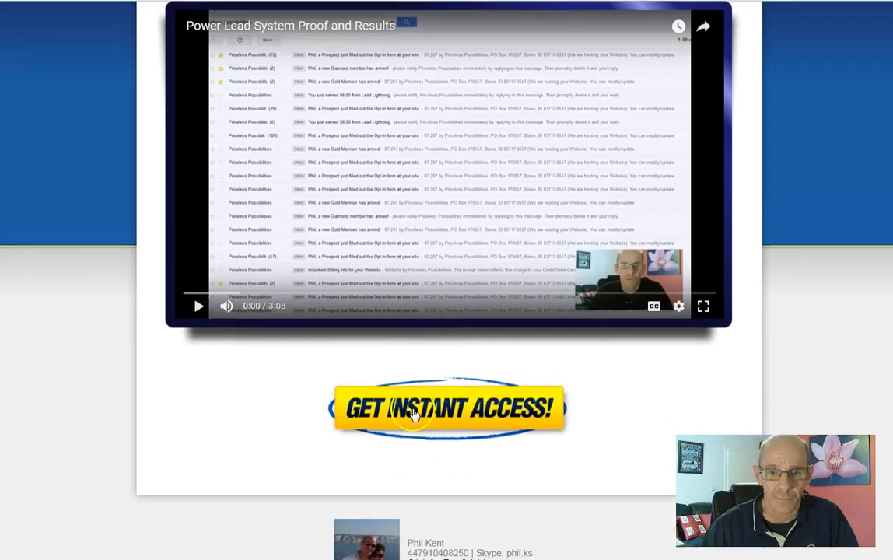
{"action": "left_click", "coordinate": [448, 407]}
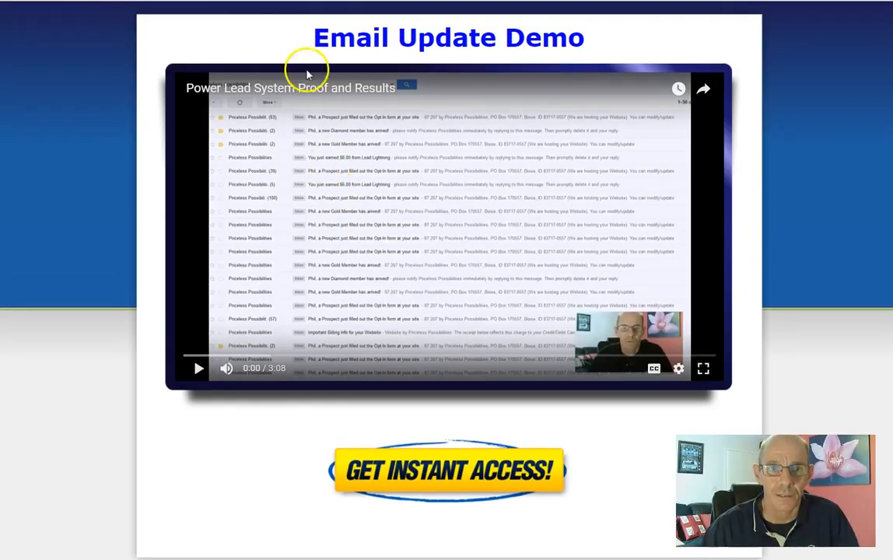
{"action": "mouse_move", "coordinate": [151, 225]}
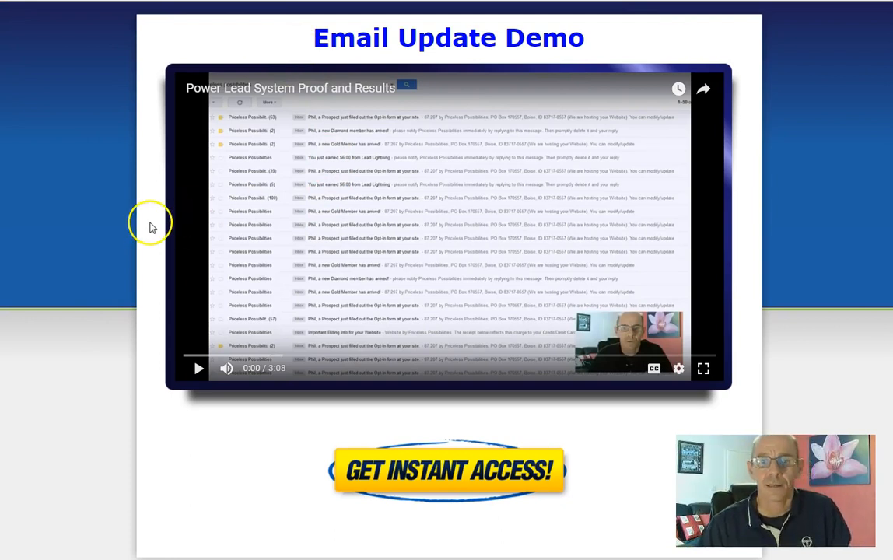
{"action": "mouse_move", "coordinate": [100, 345]}
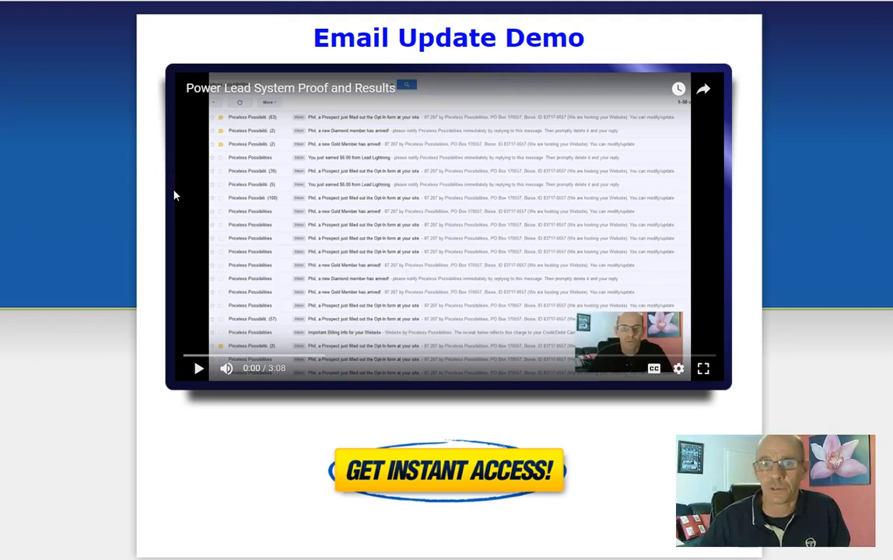
{"action": "mouse_move", "coordinate": [157, 306]}
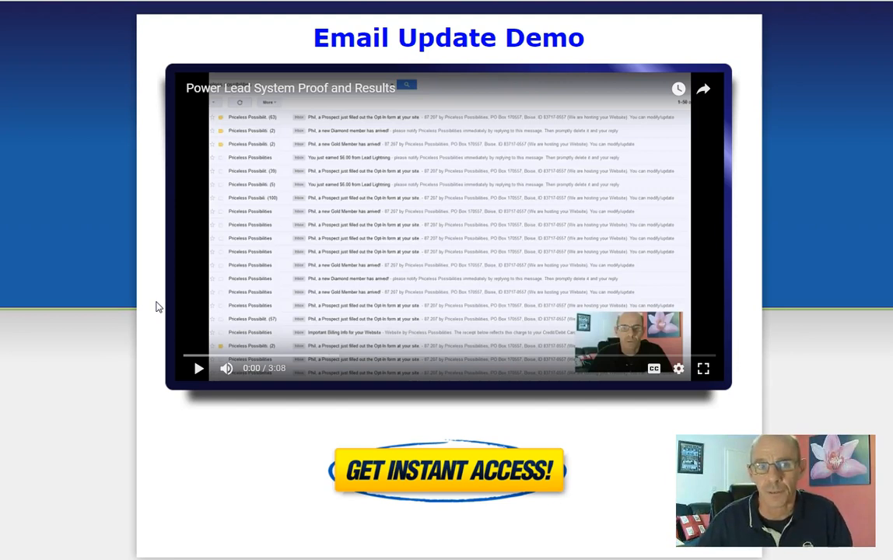
{"action": "mouse_move", "coordinate": [421, 445]}
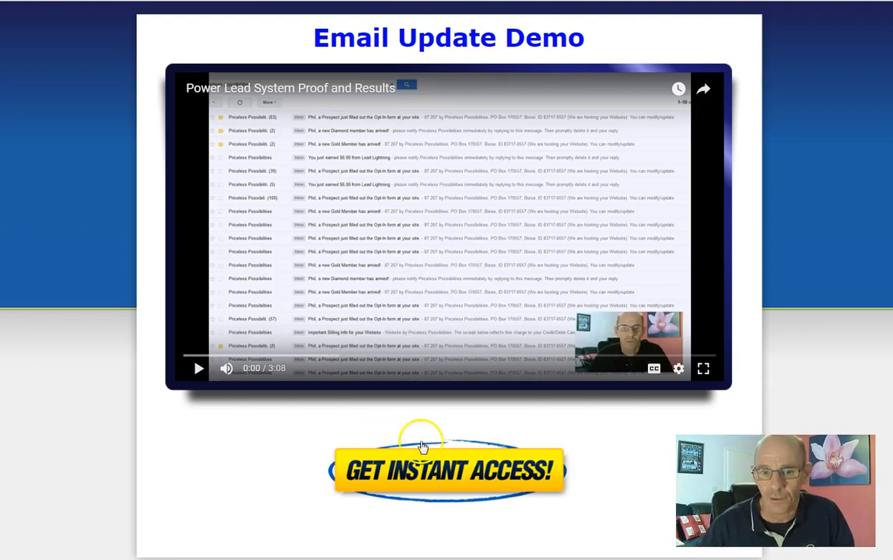
{"action": "mouse_move", "coordinate": [310, 428]}
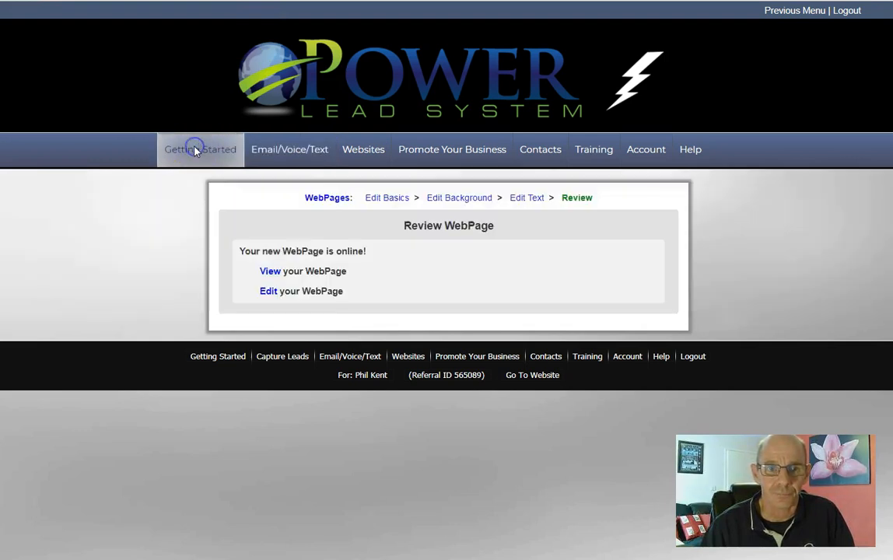
Step: Visit Getting Started and Companies You Promote, scrolling down the company list
{"action": "left_click", "coordinate": [200, 149]}
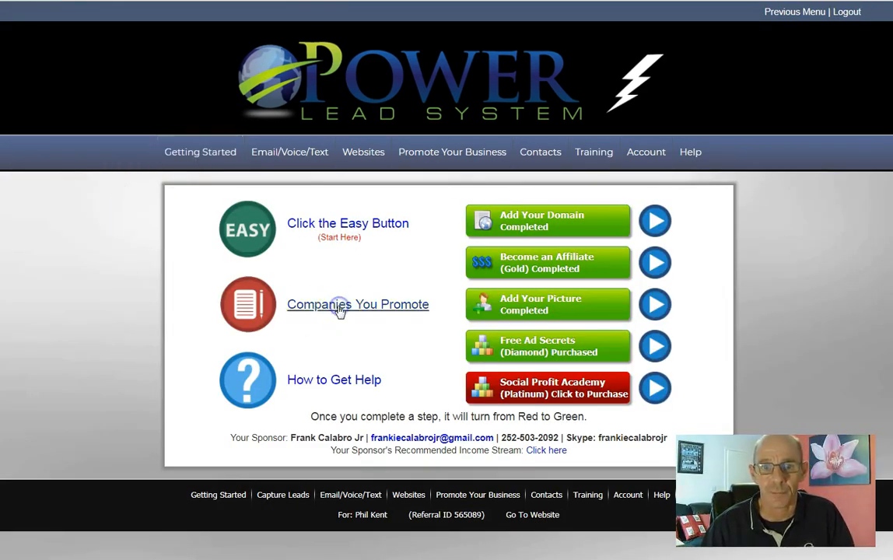
{"action": "left_click", "coordinate": [358, 304]}
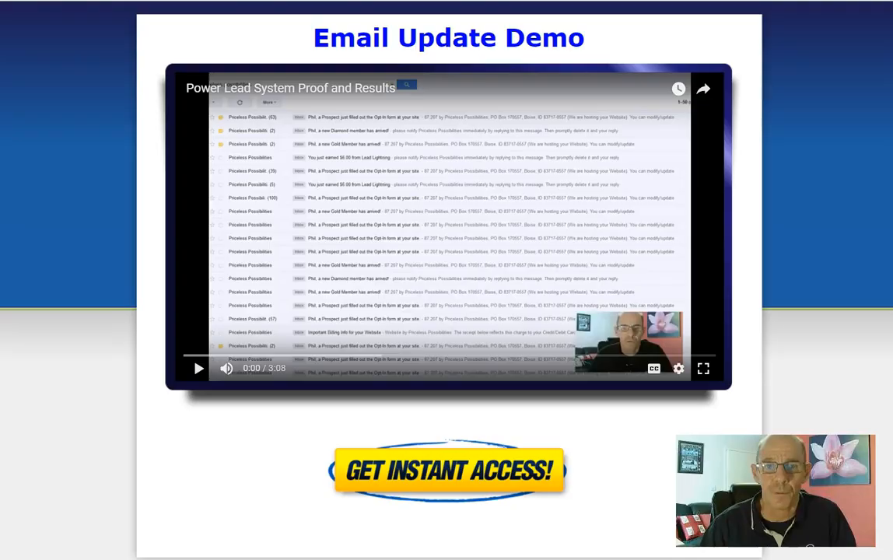
{"action": "scroll", "scroll_direction": "down", "scroll_amount": 3}
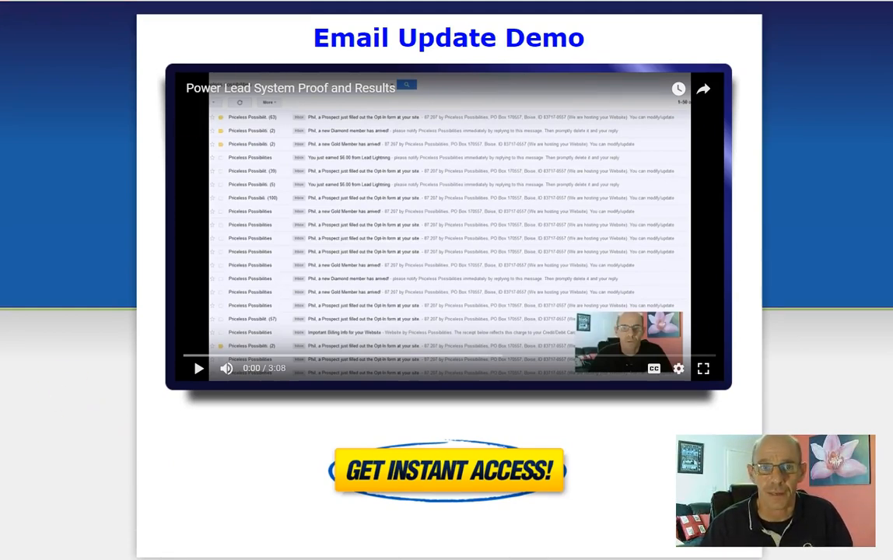
Step: Return to the Companies You Promote list showing Traffic Ad Bar and each company's URL
{"action": "left_click", "coordinate": [448, 470]}
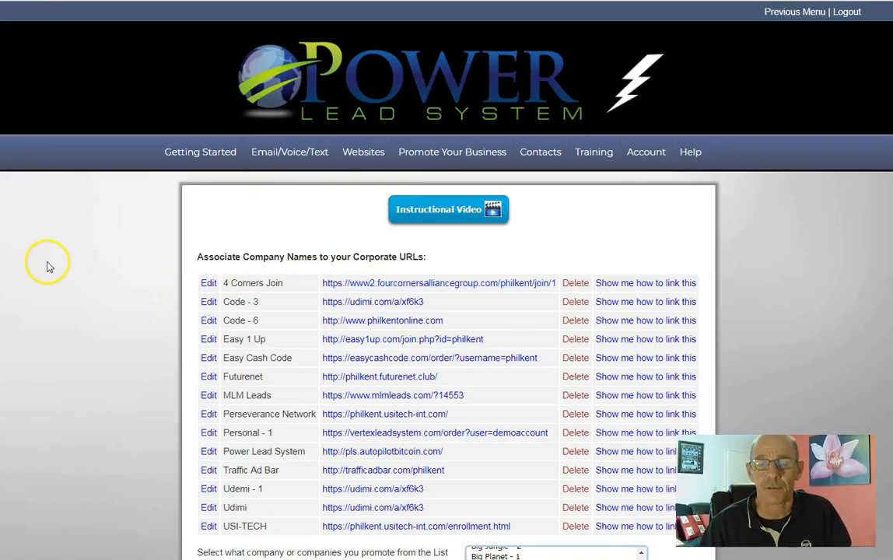
{"action": "mouse_move", "coordinate": [66, 263]}
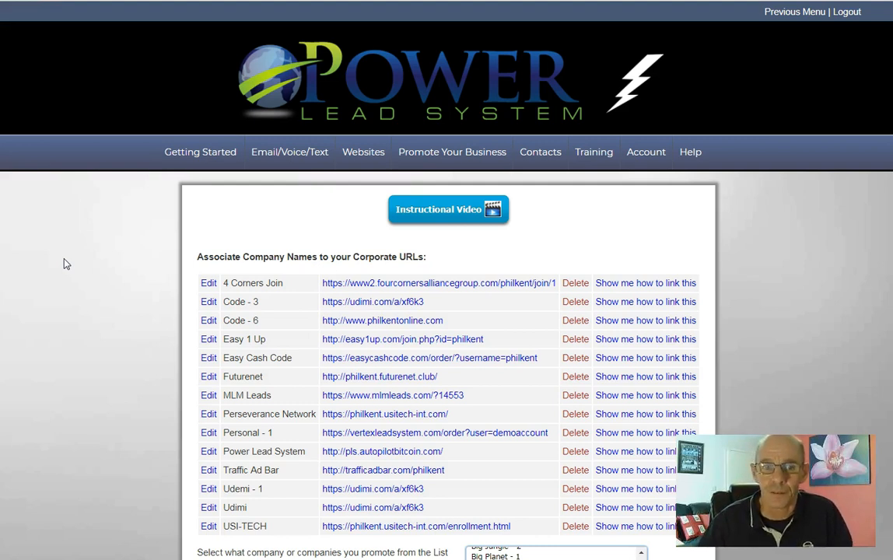
{"action": "mouse_move", "coordinate": [136, 204]}
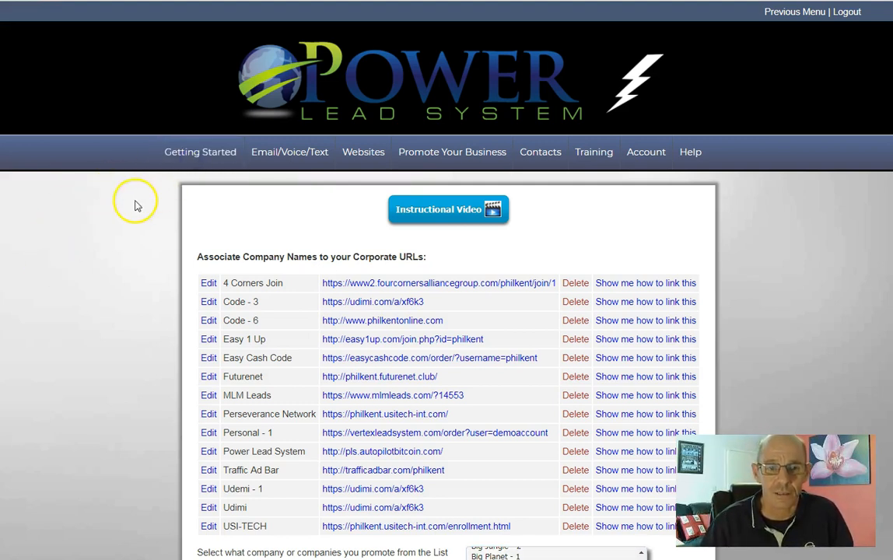